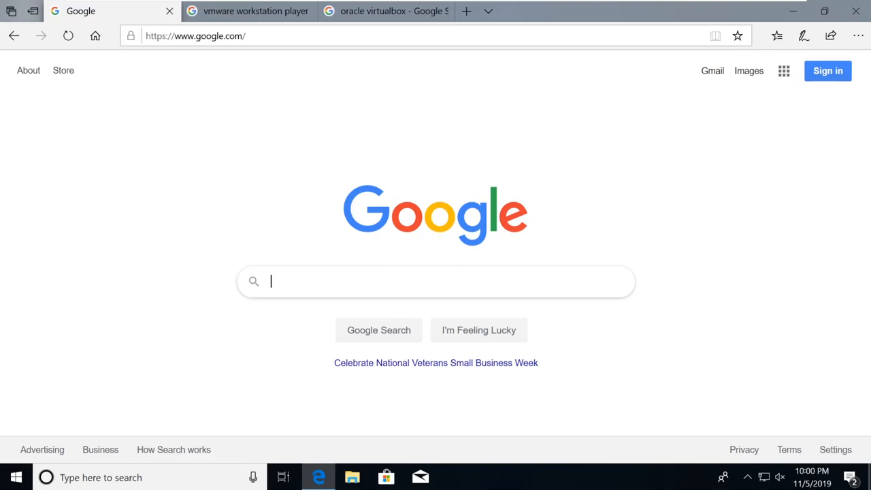
mouse_move(782, 317)
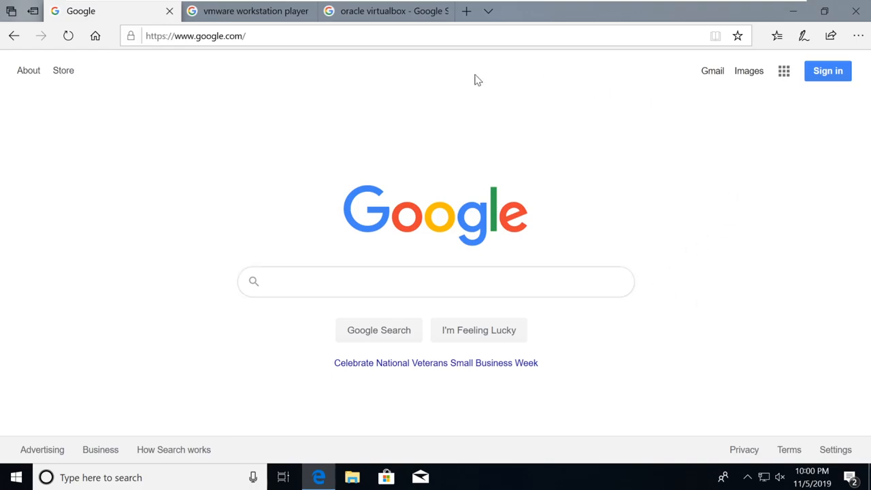
mouse_move(673, 151)
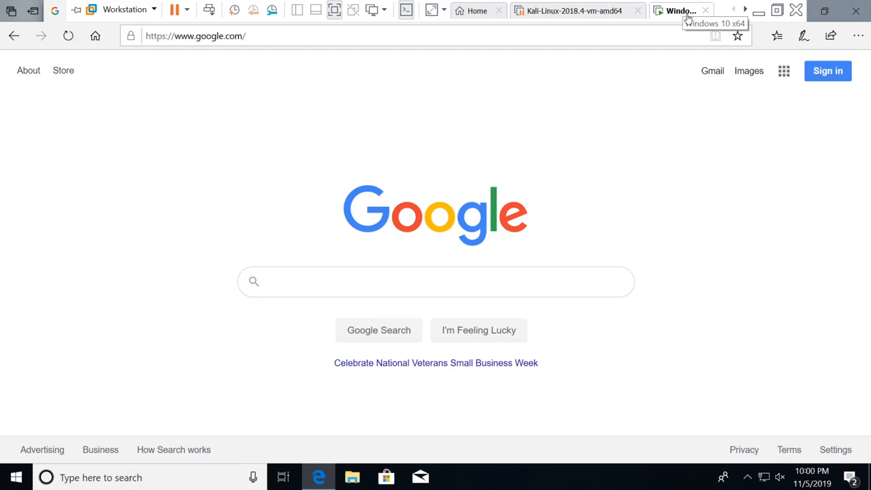
mouse_move(574, 11)
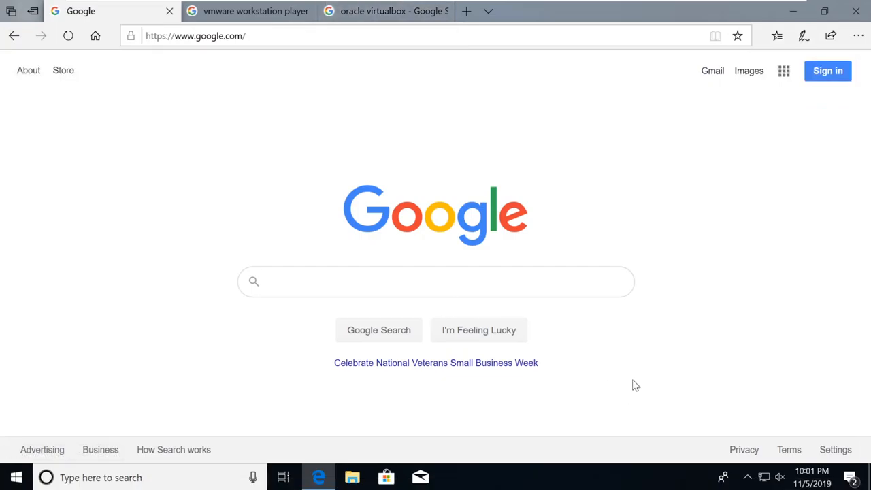
mouse_move(633, 349)
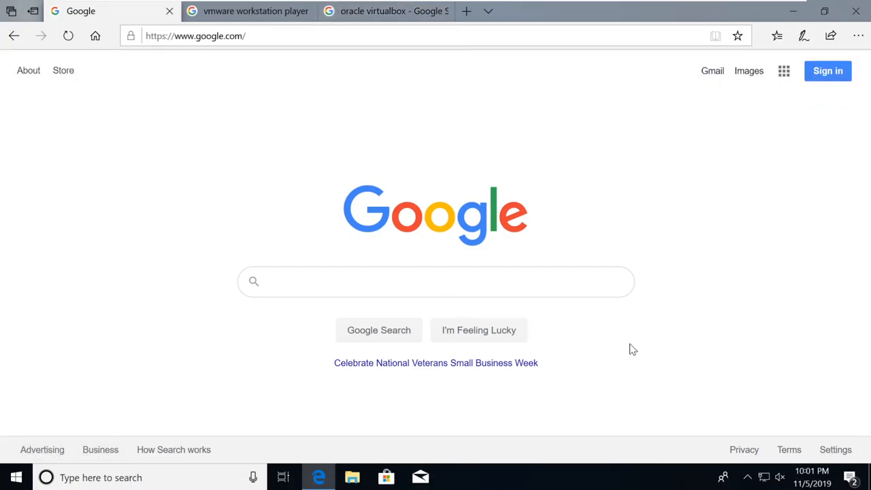
mouse_move(633, 333)
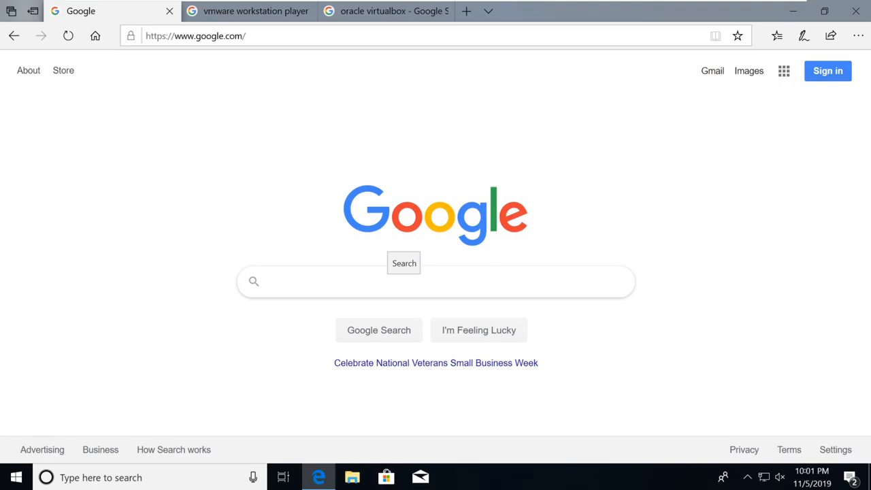
mouse_move(622, 150)
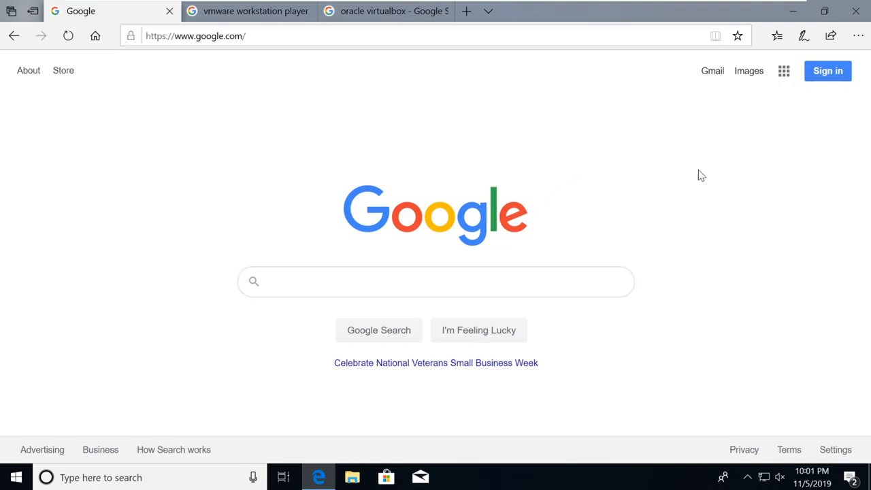
mouse_move(675, 200)
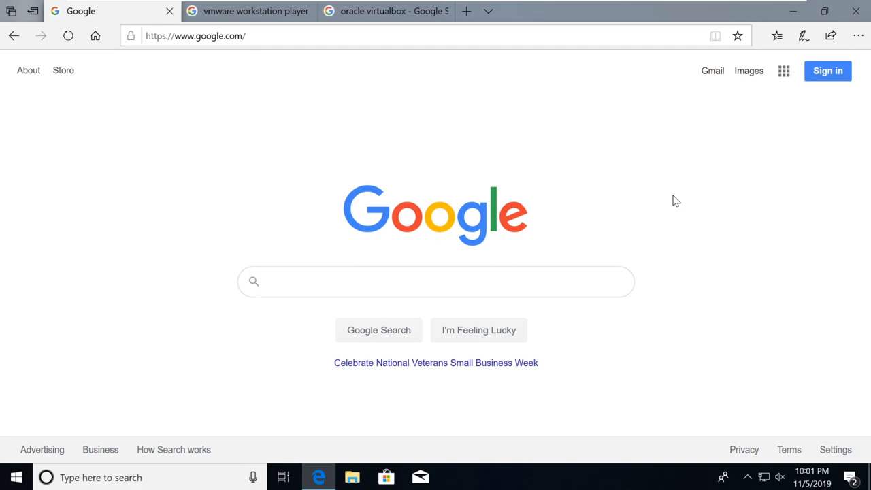
mouse_move(673, 207)
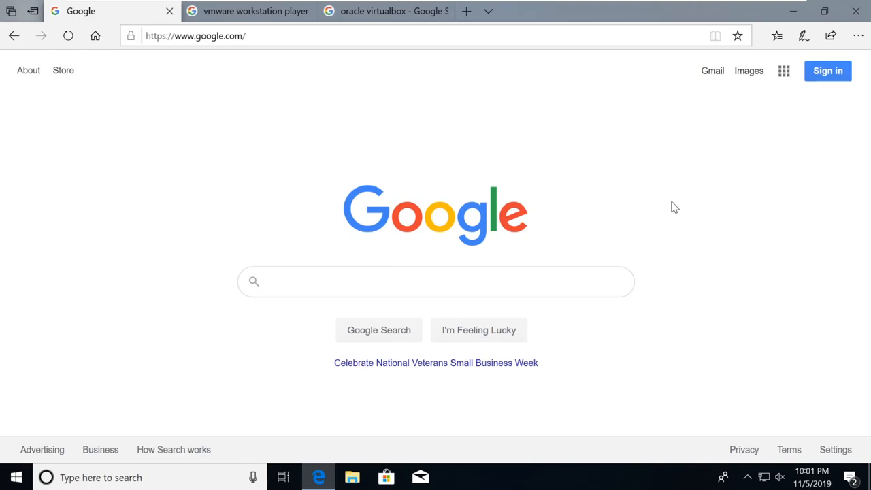
mouse_move(674, 196)
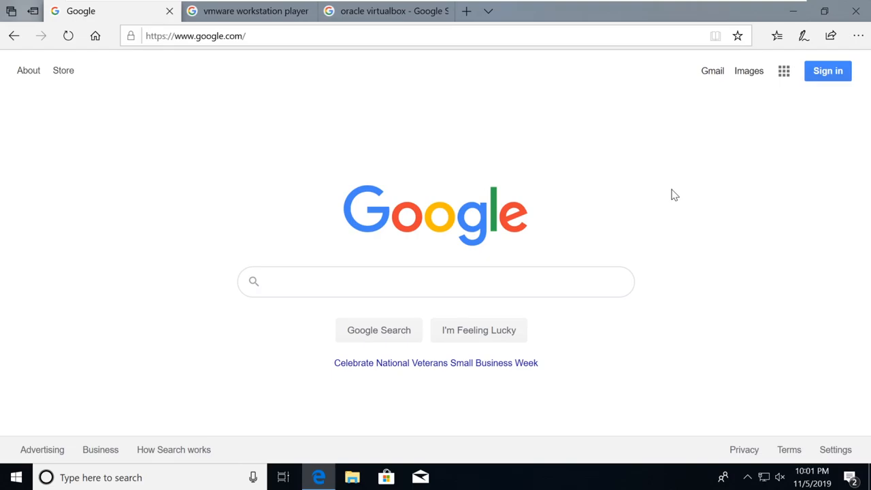
mouse_move(676, 188)
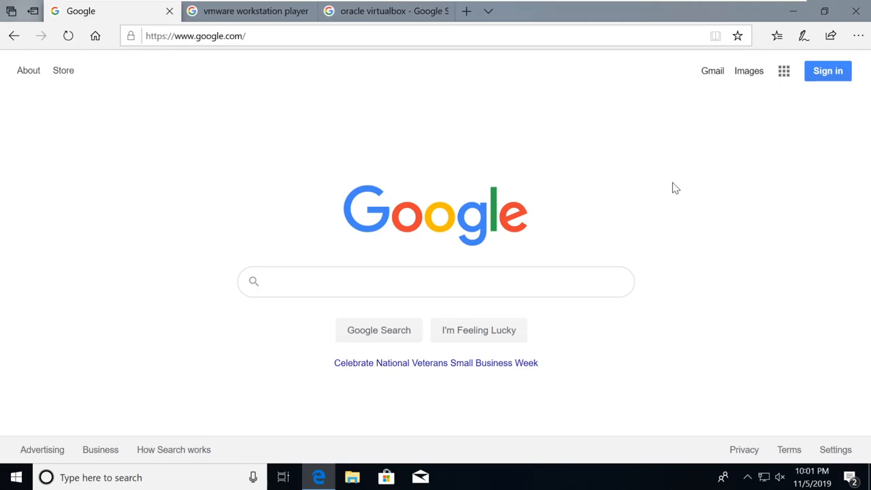
mouse_move(651, 139)
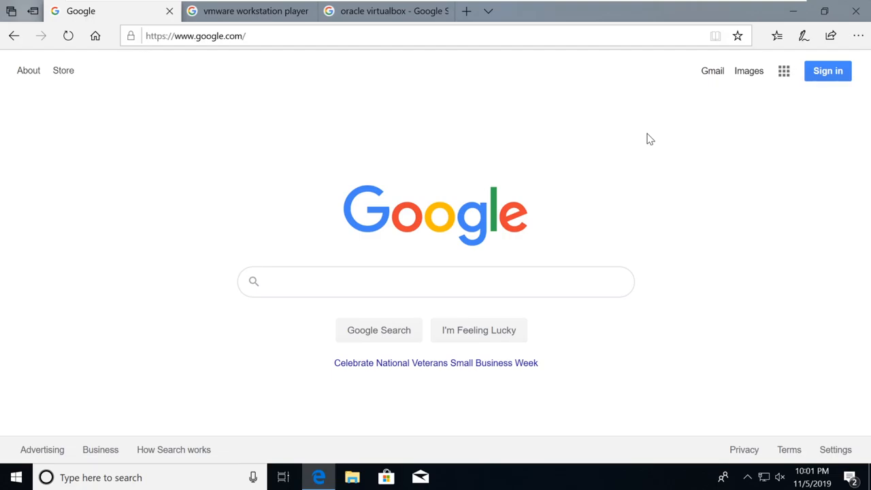
mouse_move(659, 119)
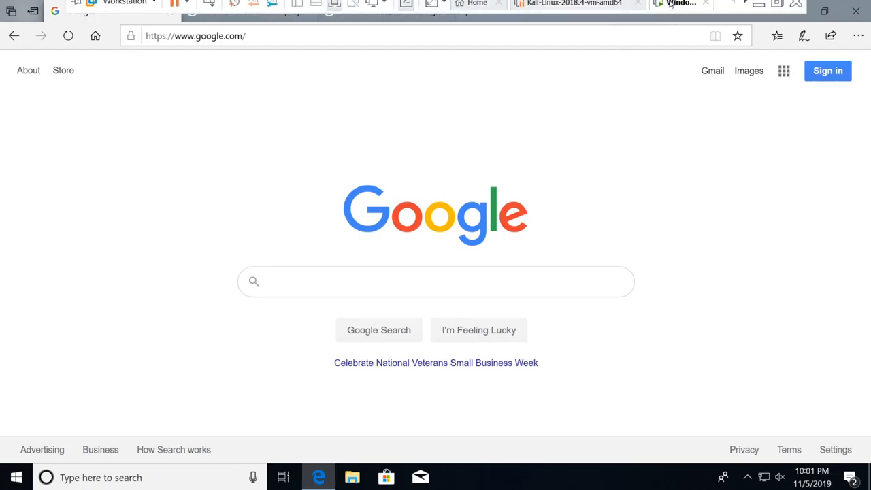
mouse_move(575, 11)
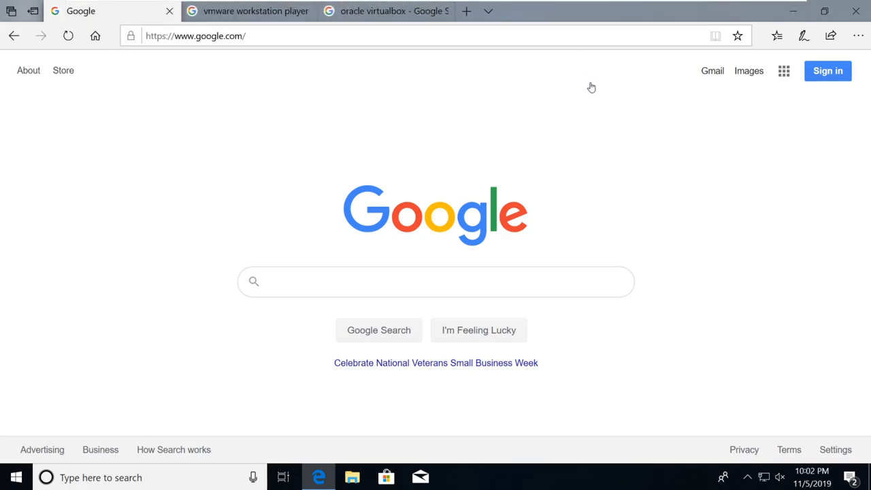
mouse_move(544, 176)
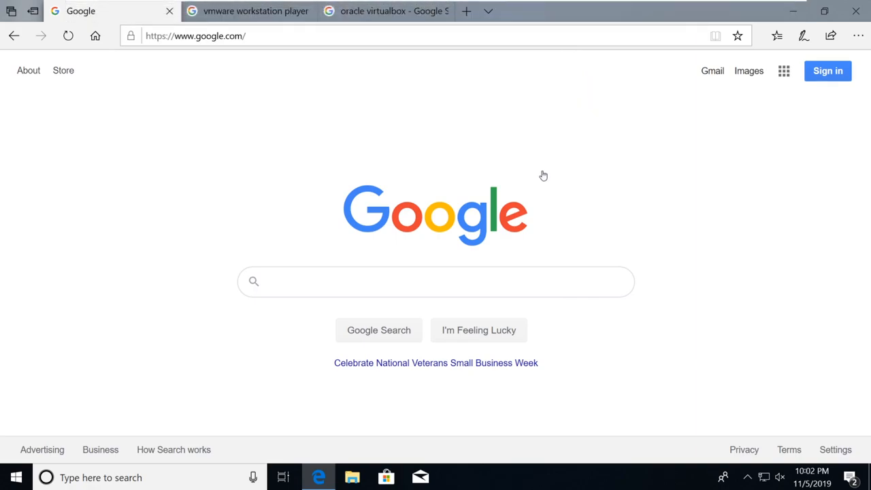
mouse_move(576, 121)
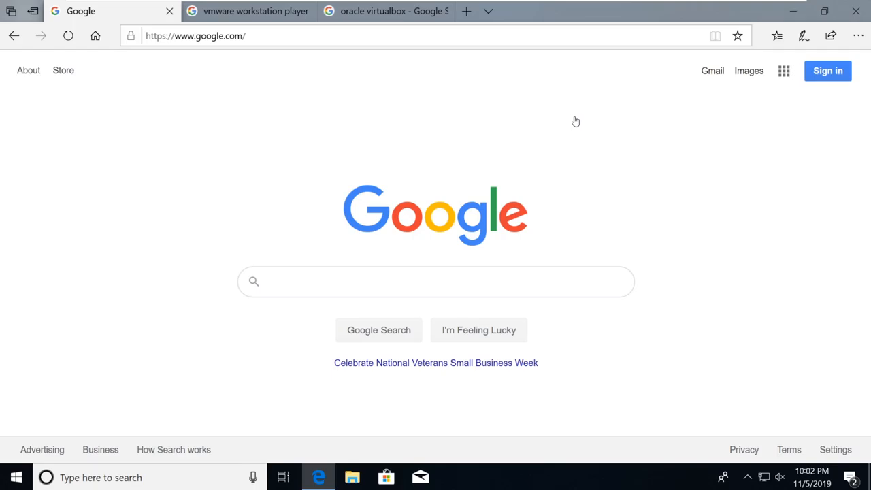
mouse_move(573, 77)
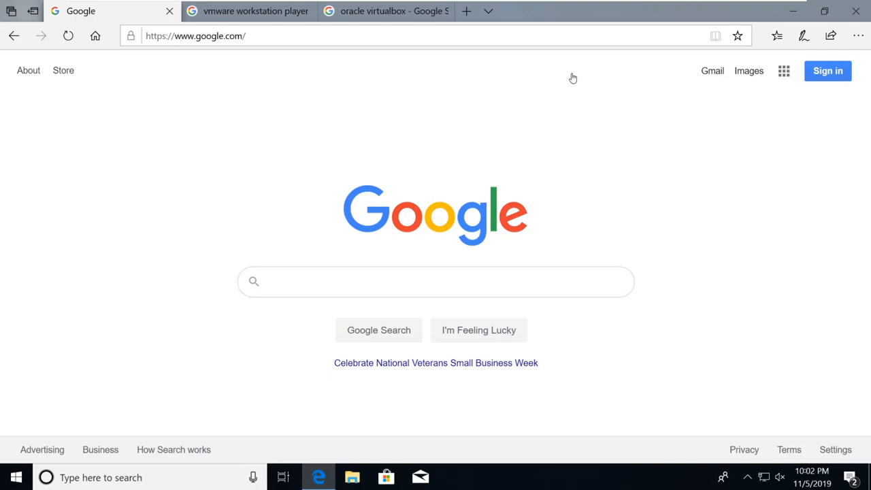
mouse_move(561, 70)
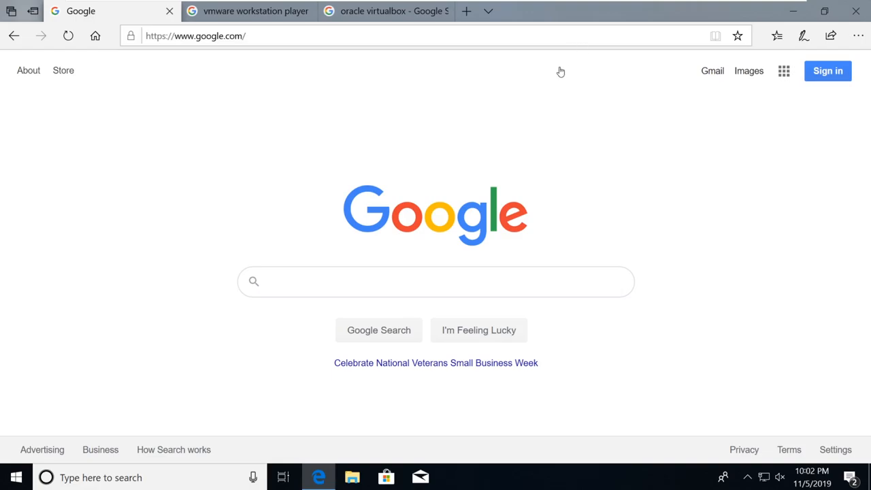
mouse_move(556, 73)
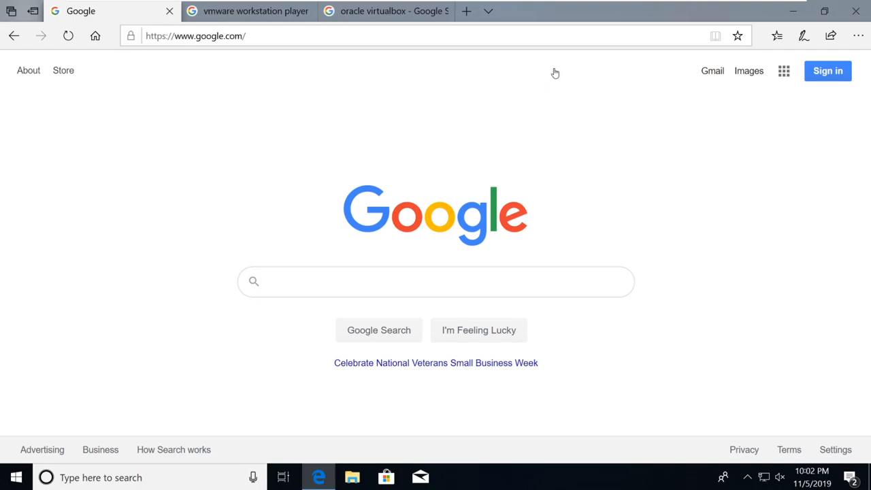
mouse_move(486, 86)
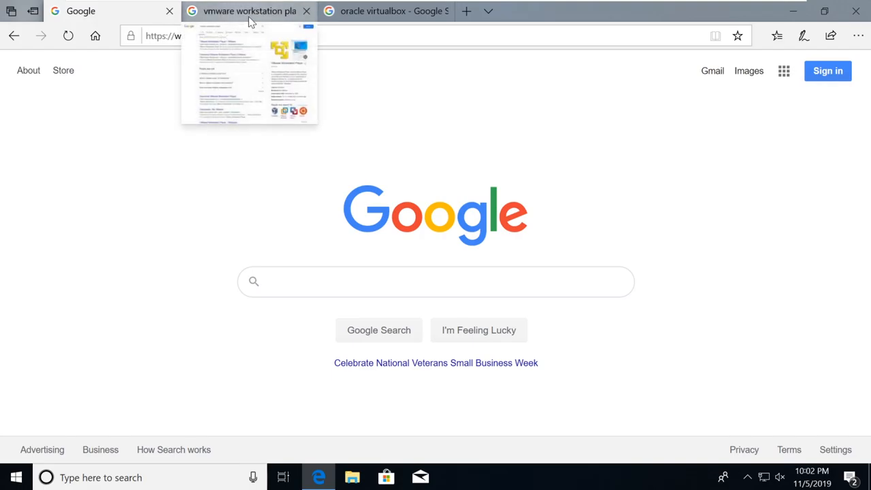
Open the Download VMware Workstation Player page and the VirtualBox downloads page from their search results
click(249, 11)
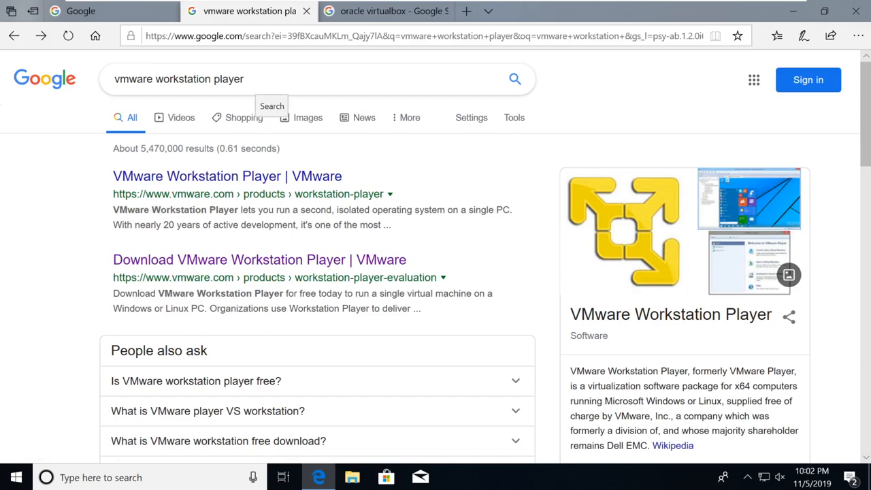
mouse_move(182, 269)
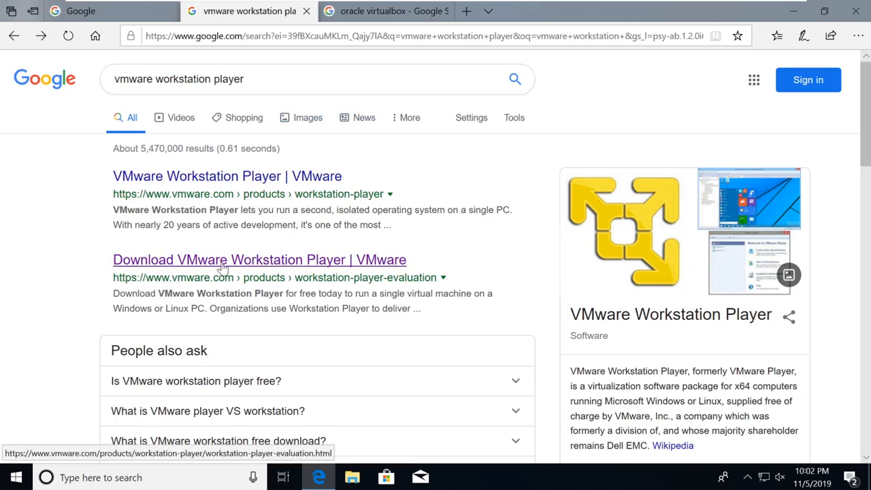
mouse_move(284, 265)
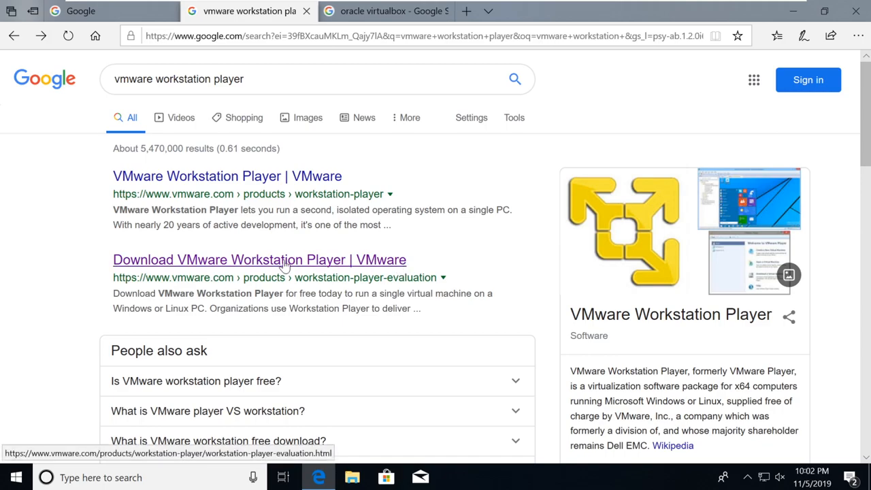
click(259, 258)
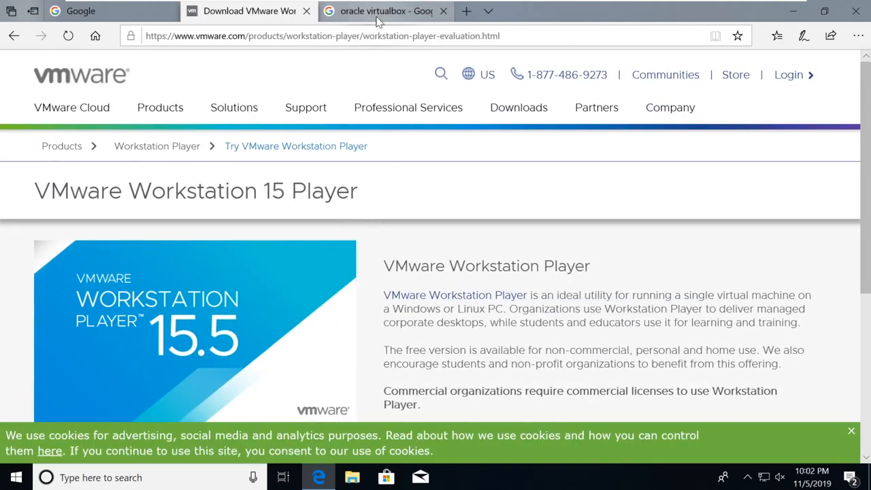
mouse_move(386, 11)
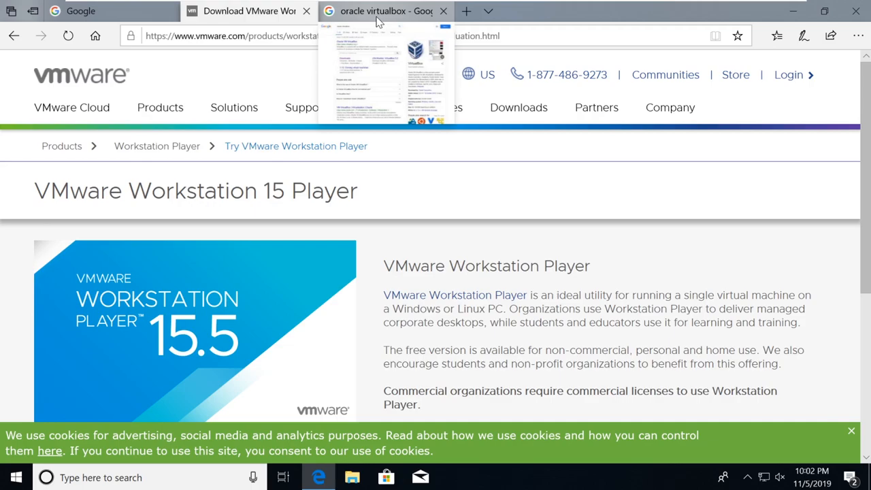
click(384, 11)
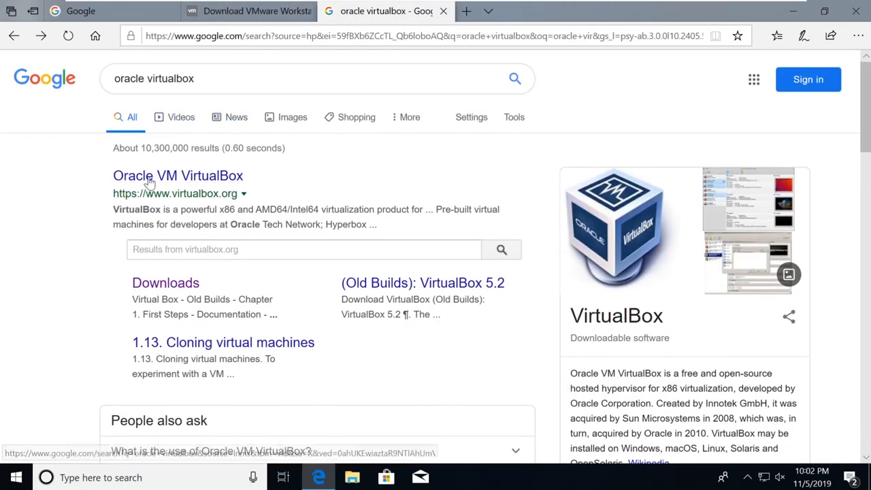
mouse_move(166, 281)
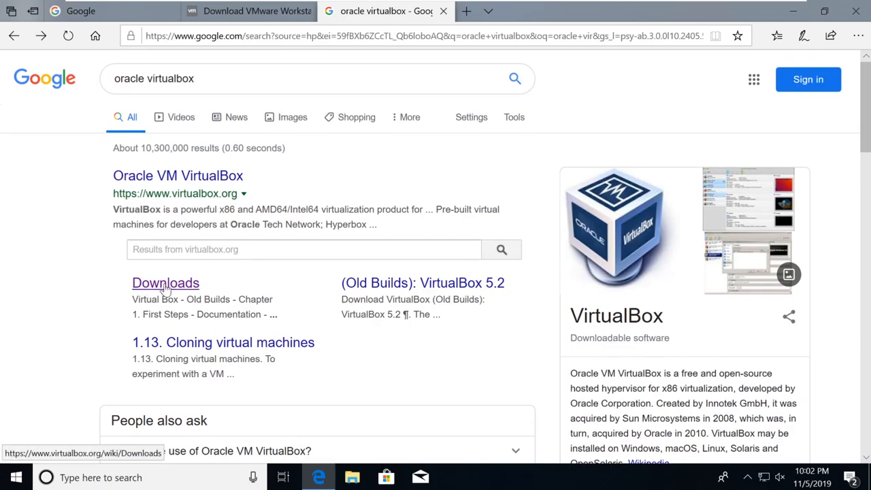
click(166, 282)
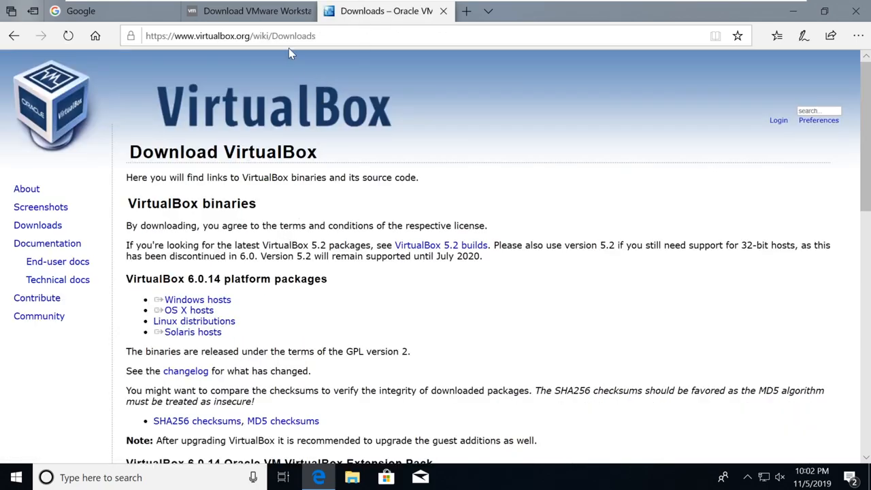
mouse_move(251, 11)
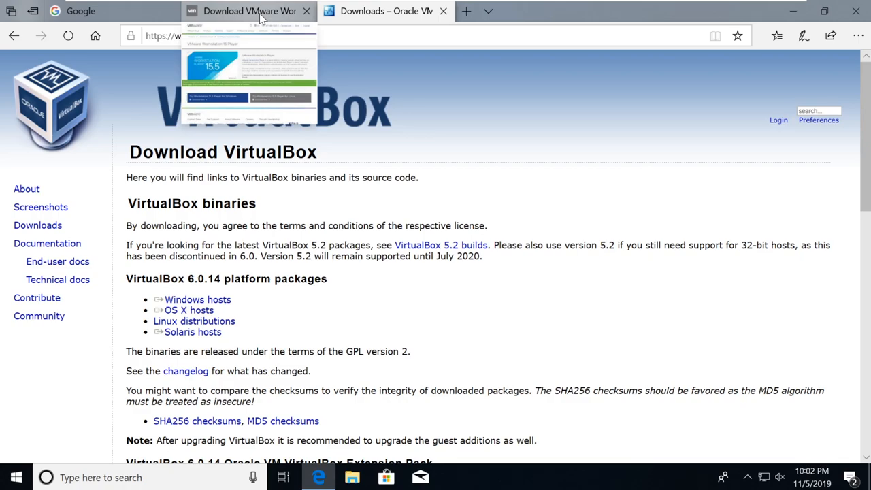
Download the Workstation 15.5 Player for Windows installer via Download Now on the VMware page
click(250, 11)
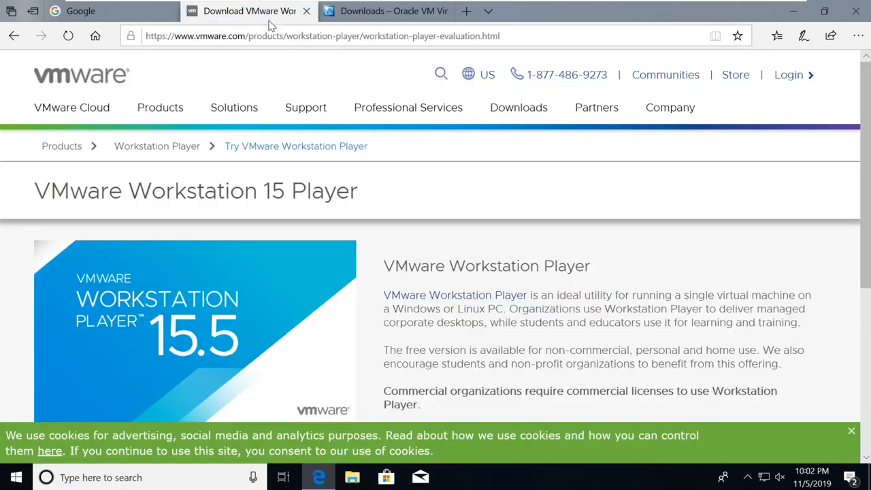
click(408, 108)
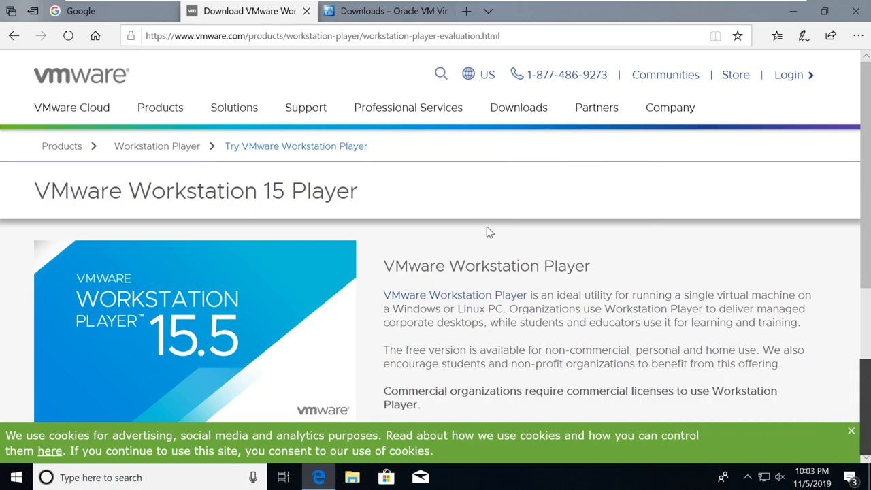
scroll(down, 3)
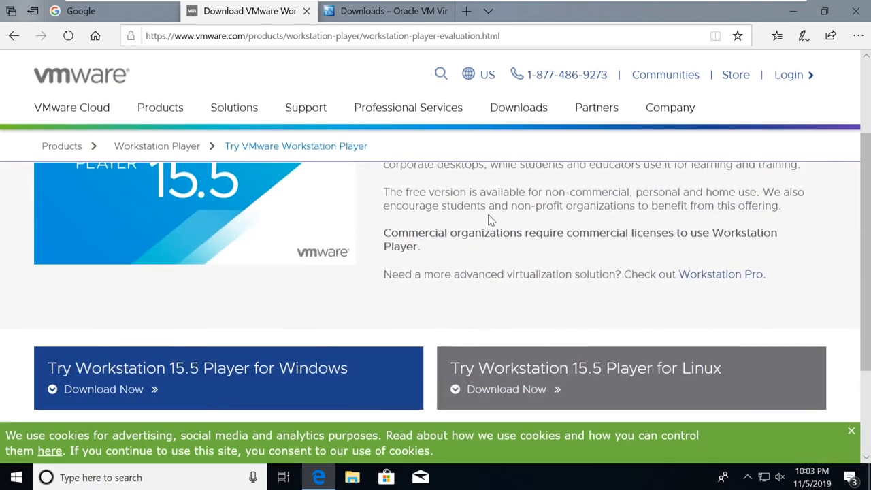
mouse_move(218, 321)
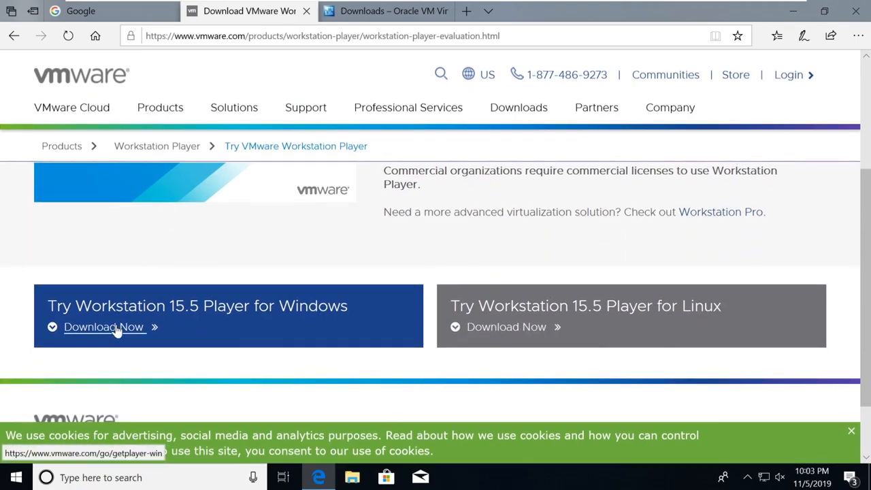
click(103, 327)
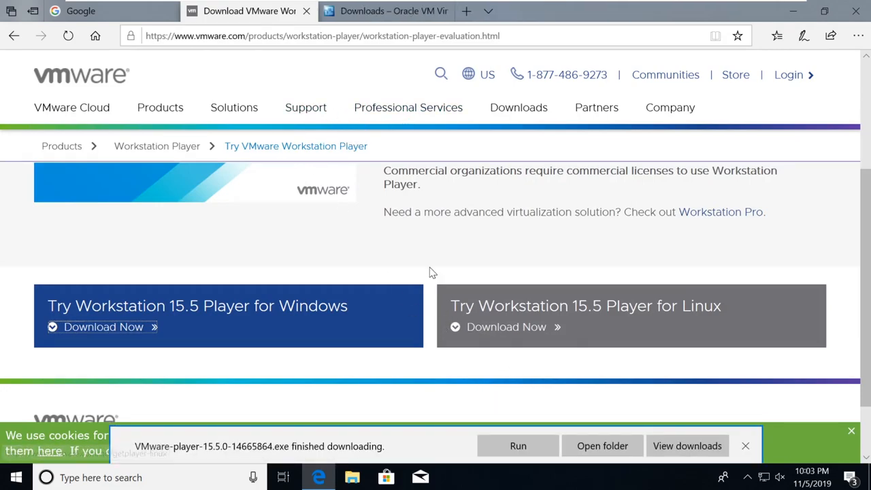
mouse_move(387, 11)
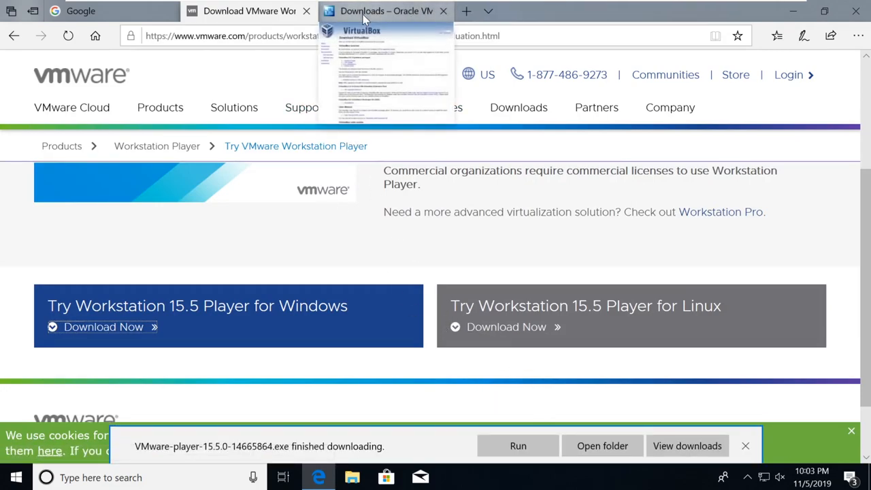
Save the VirtualBox 6.0.14 Windows hosts installer and show Edge's downloads list
click(386, 11)
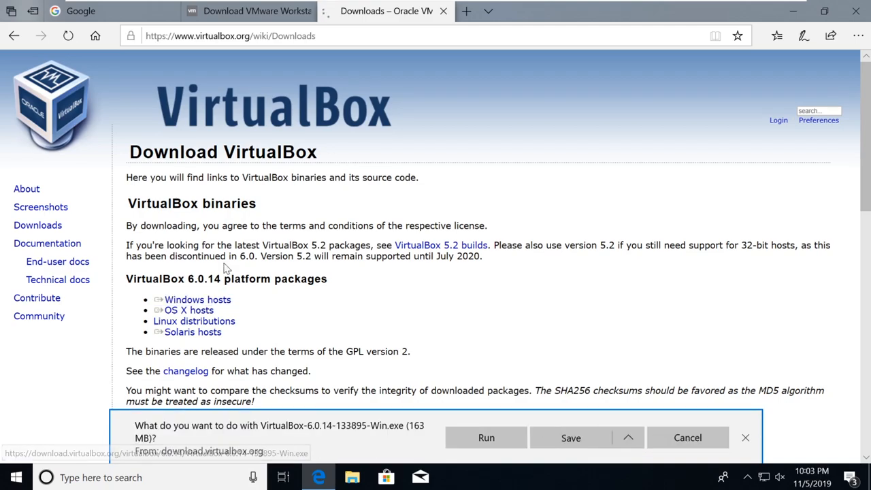
click(570, 439)
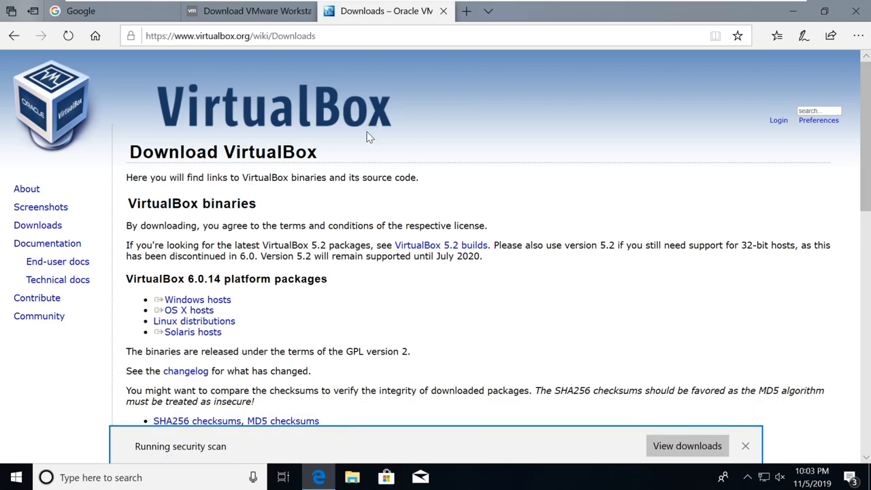
click(687, 446)
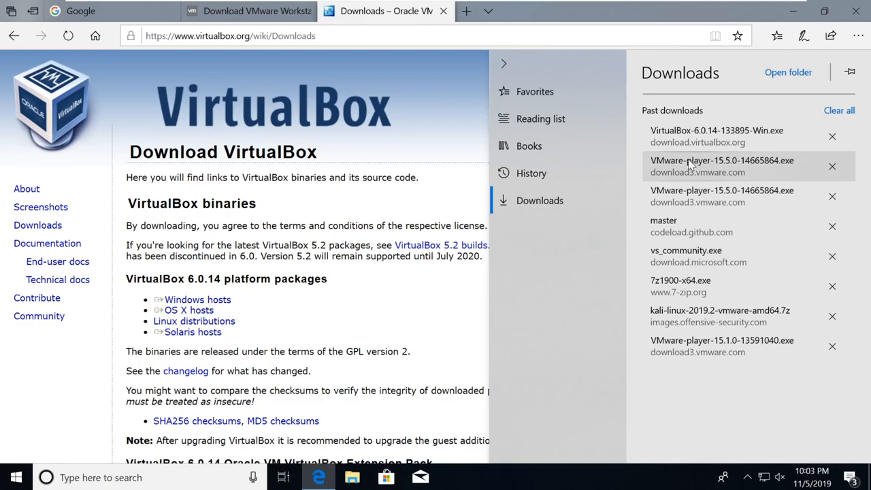
mouse_move(756, 136)
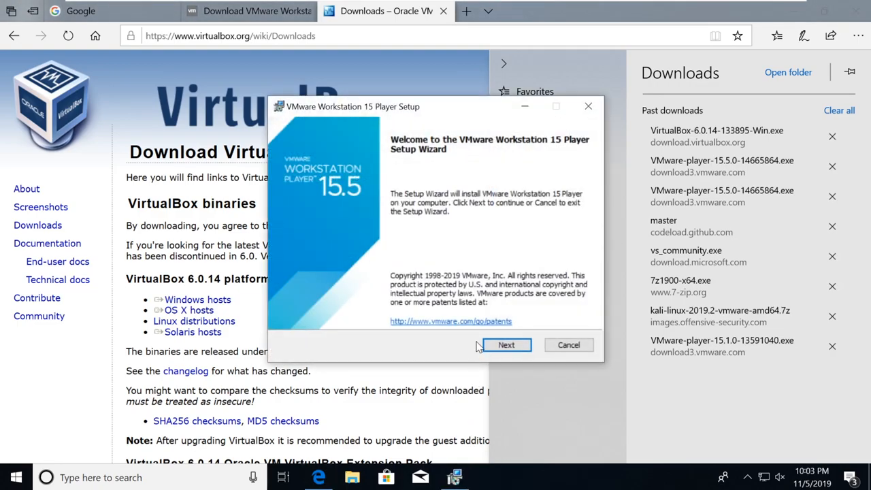
Accept the EULA and enable the Enhanced Keyboard Driver in Workstation 15 Player setup
click(506, 344)
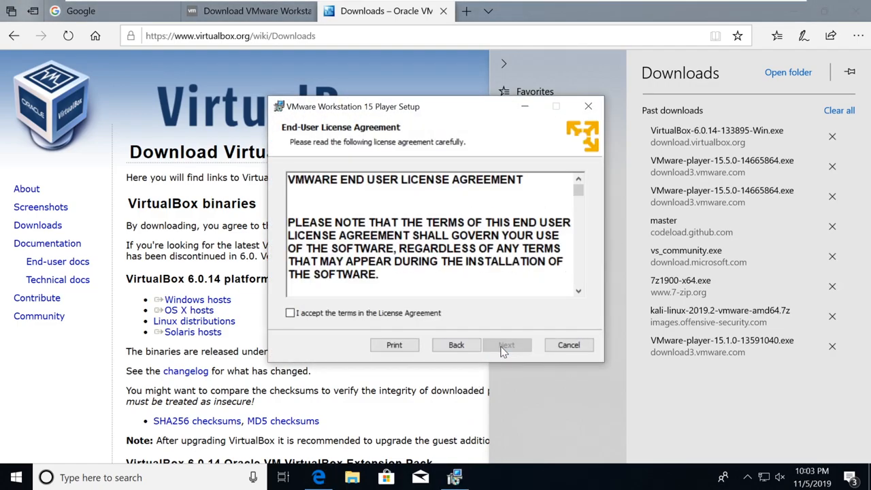
click(507, 344)
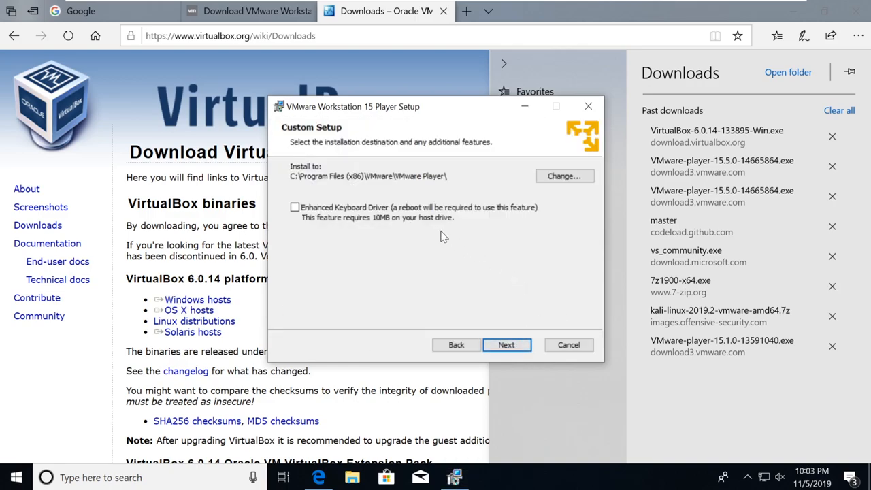
click(294, 207)
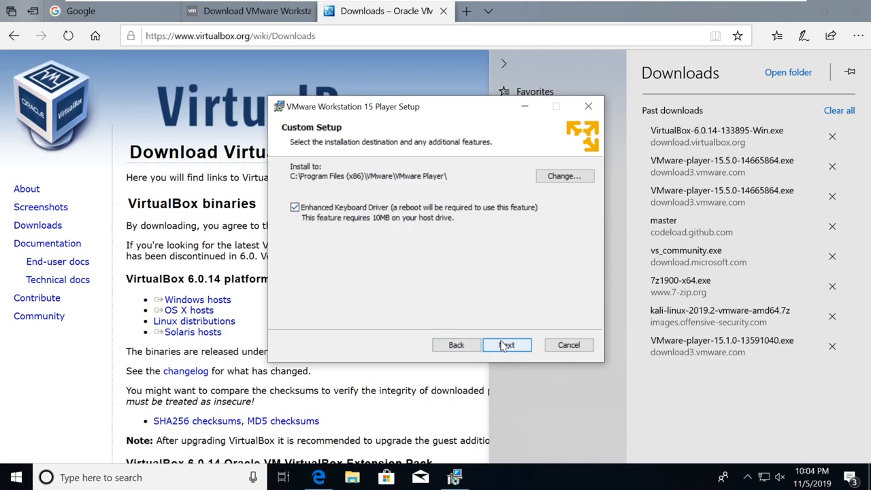
click(506, 345)
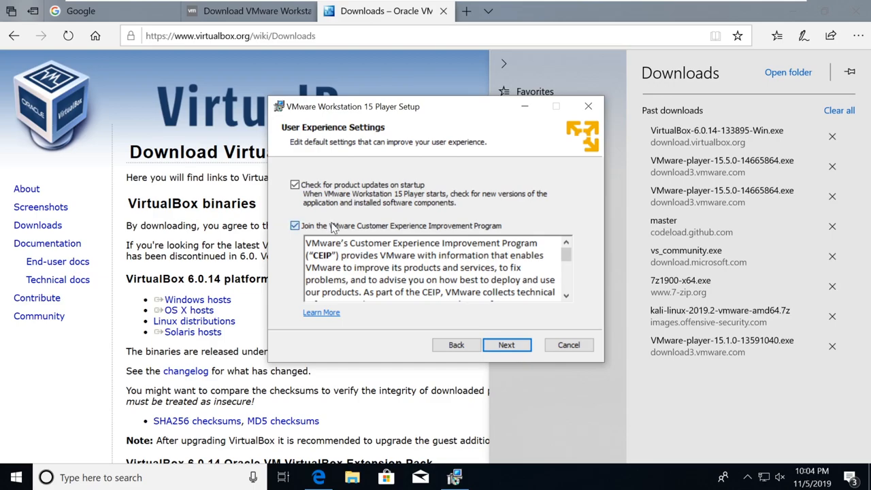
Opt out of the customer experience improvement program, keep default shortcuts and start installing
click(294, 226)
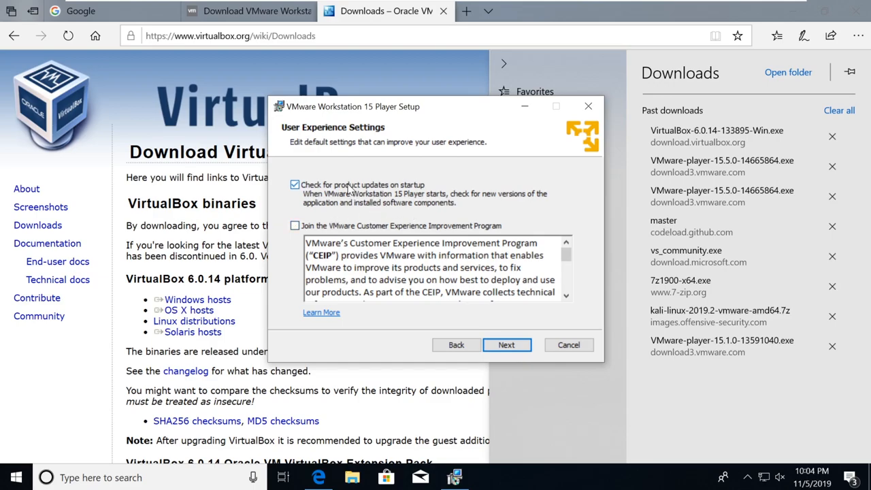
click(507, 344)
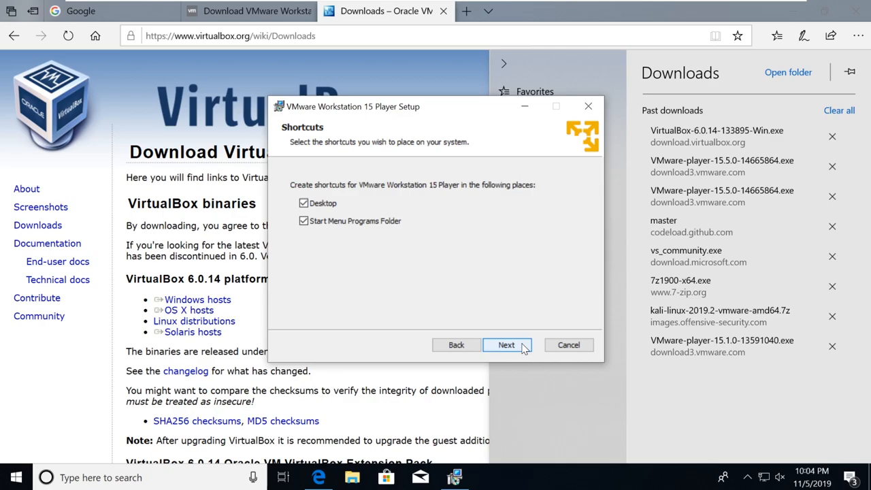
mouse_move(512, 362)
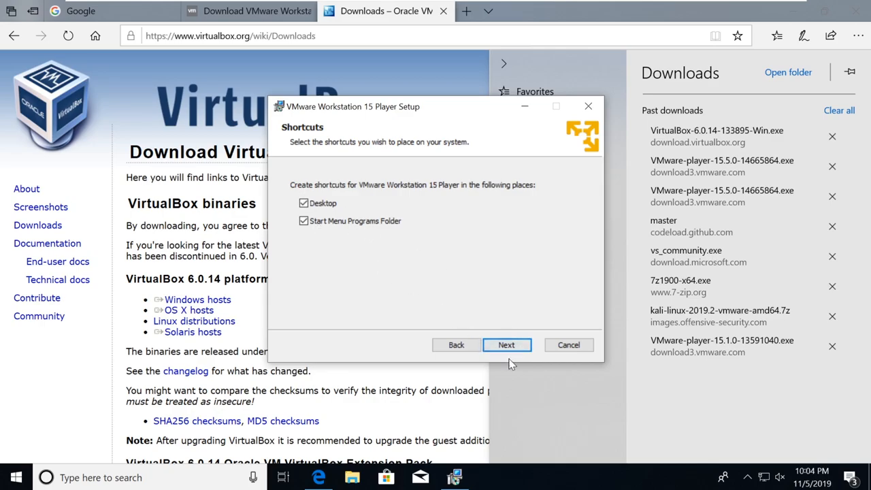
click(506, 346)
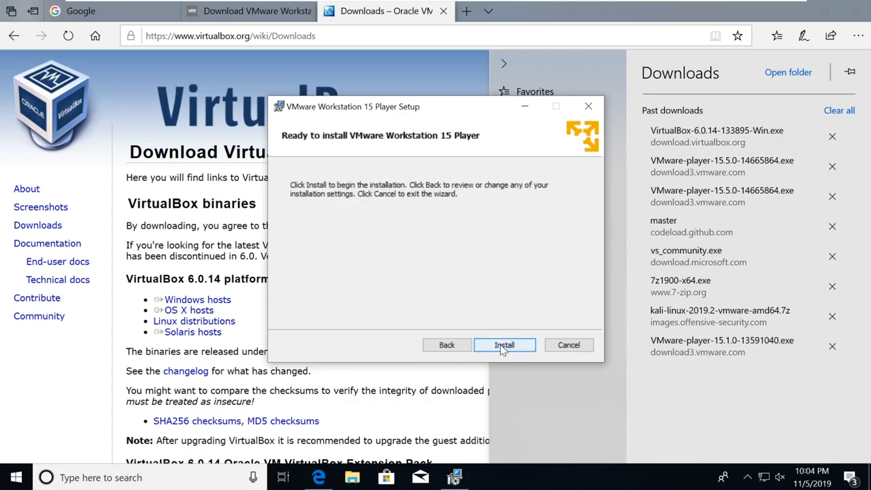
click(503, 344)
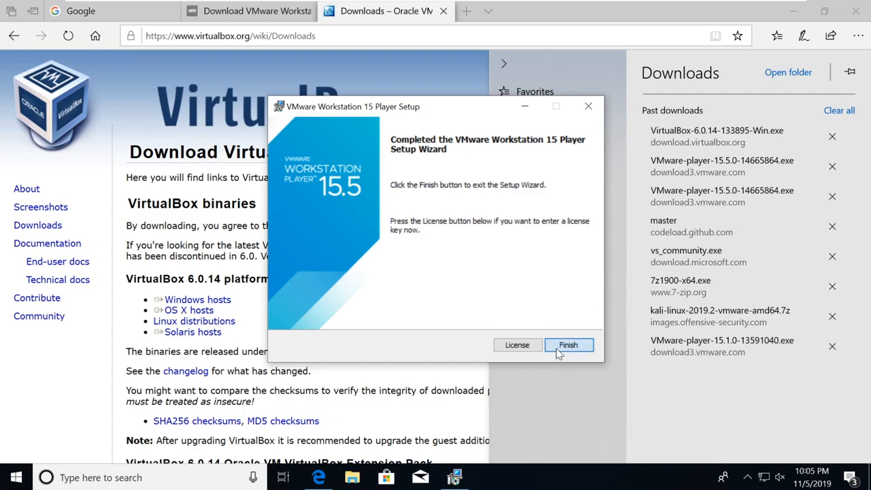
Finish the Workstation Player setup wizard and decline restarting the computer now
click(569, 346)
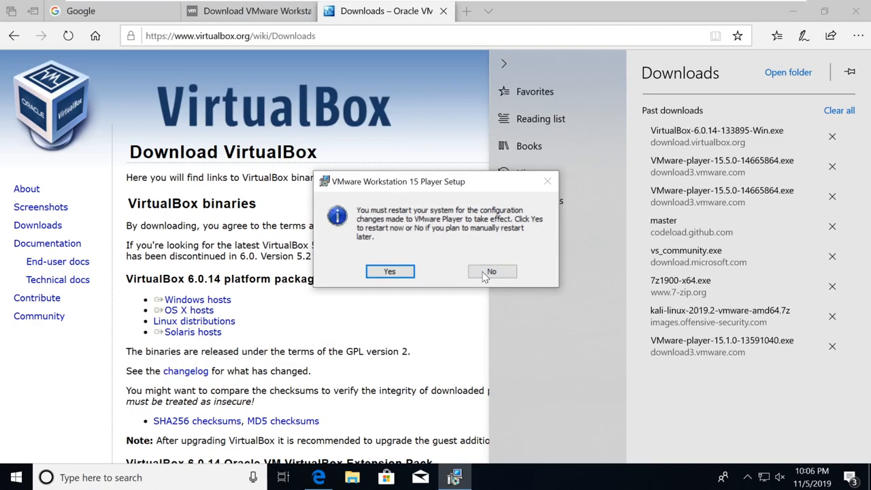
click(491, 273)
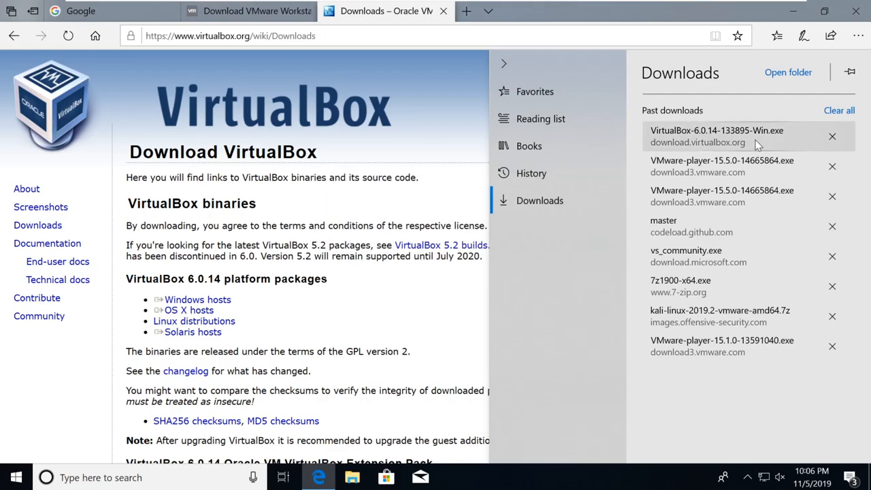
Run the VirtualBox 6.0.14 installer with default features and allow the UAC prompt
double_click(716, 130)
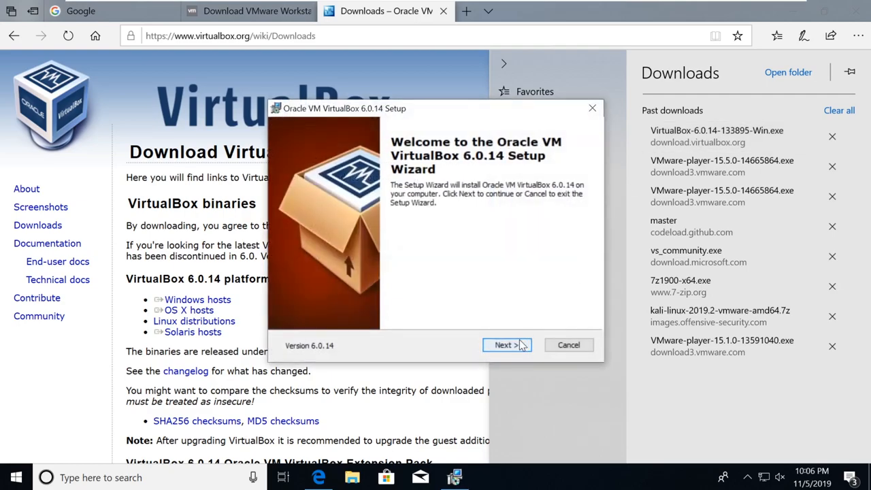
click(503, 344)
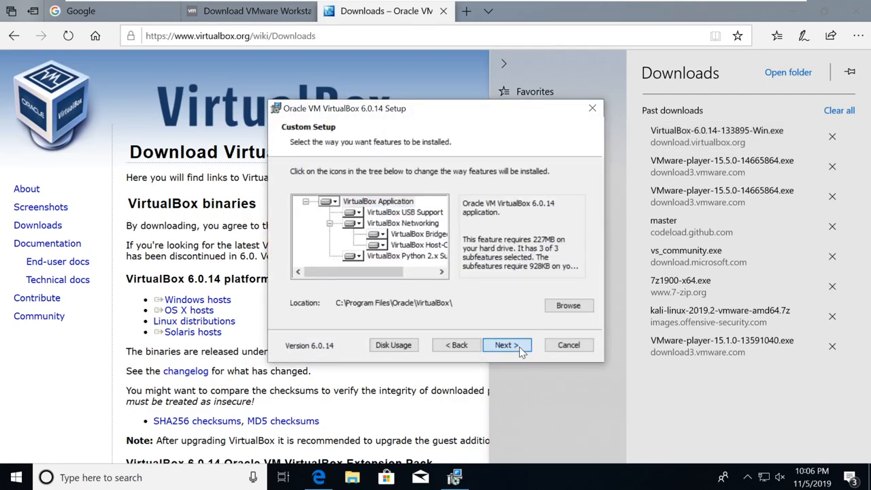
click(507, 346)
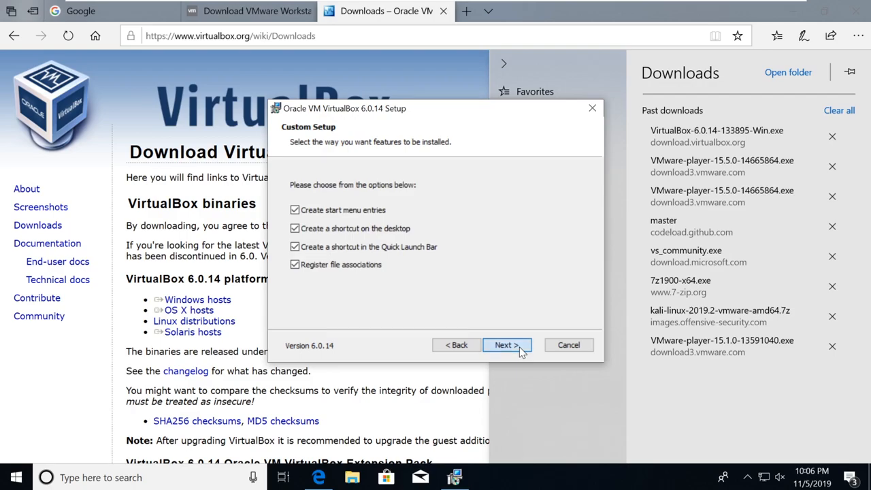
click(506, 346)
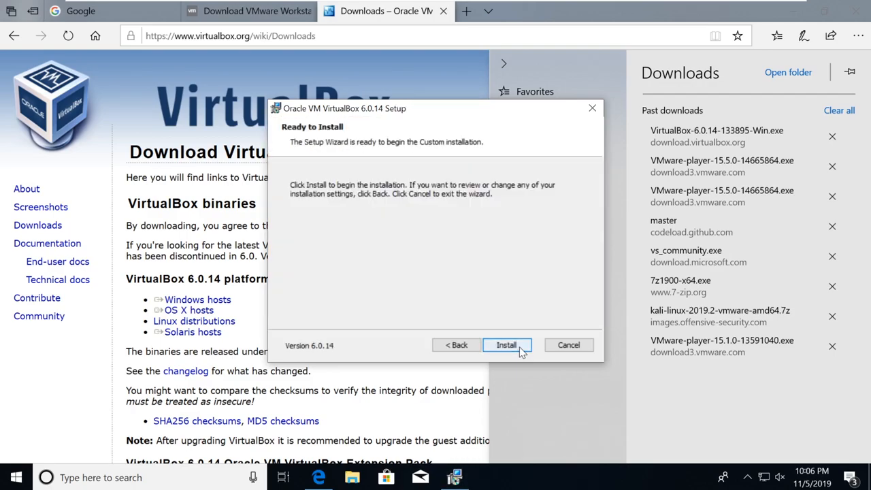
click(507, 345)
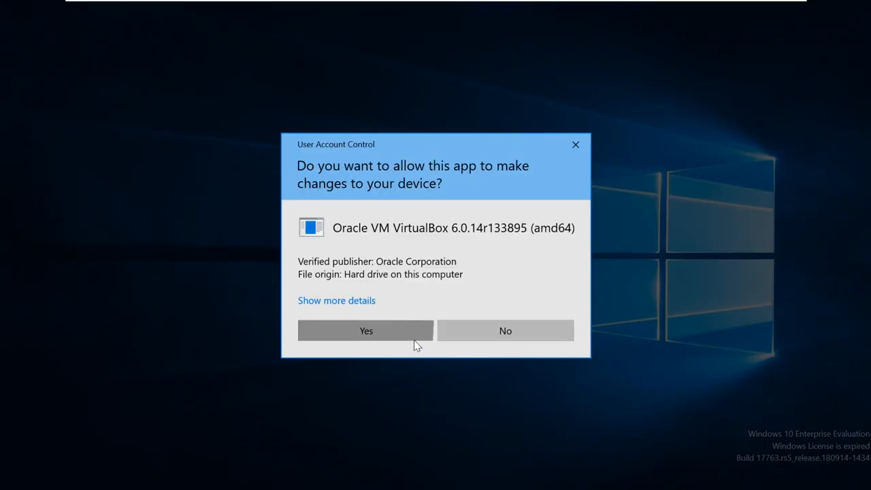
click(366, 331)
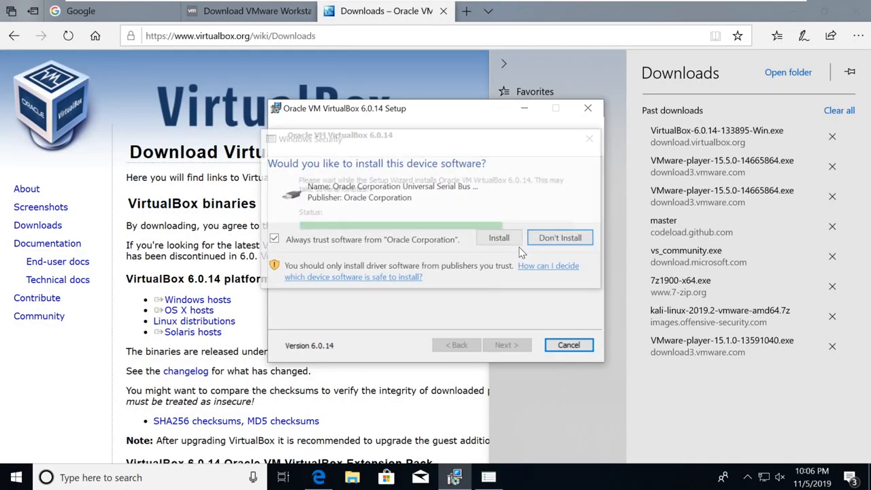
Install the Oracle USB device software and finish setup with VirtualBox starting afterwards
click(498, 237)
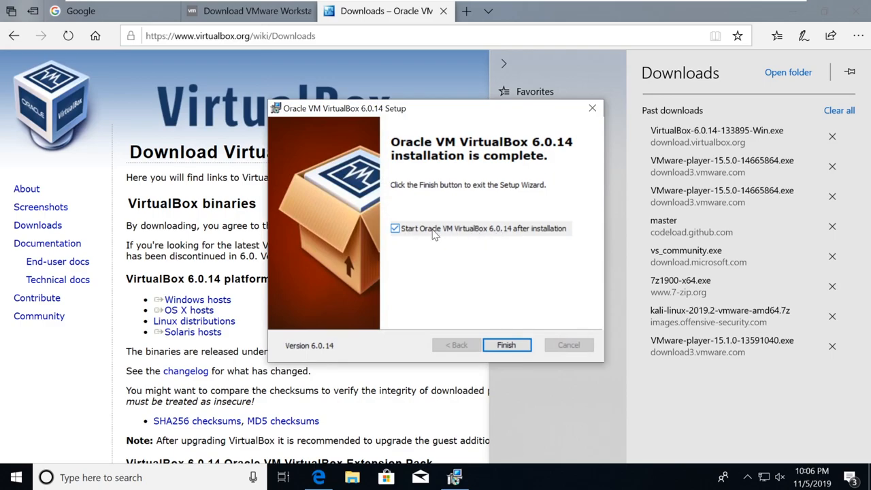
click(506, 345)
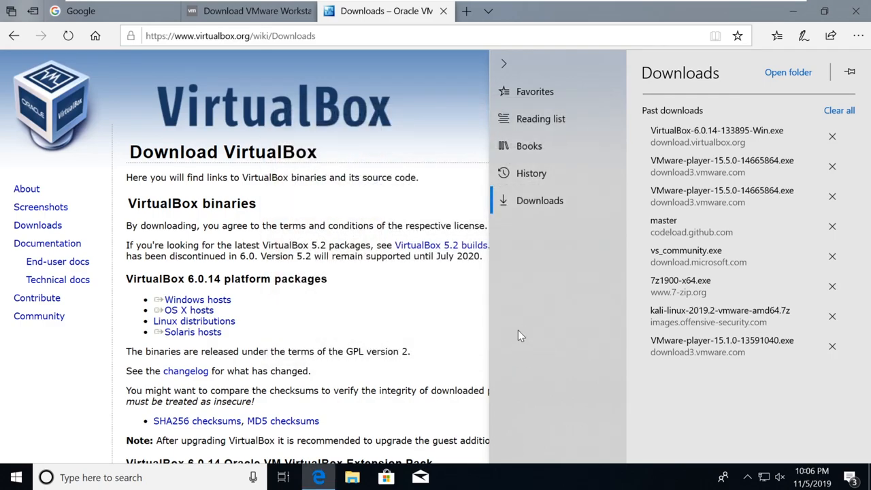
click(451, 477)
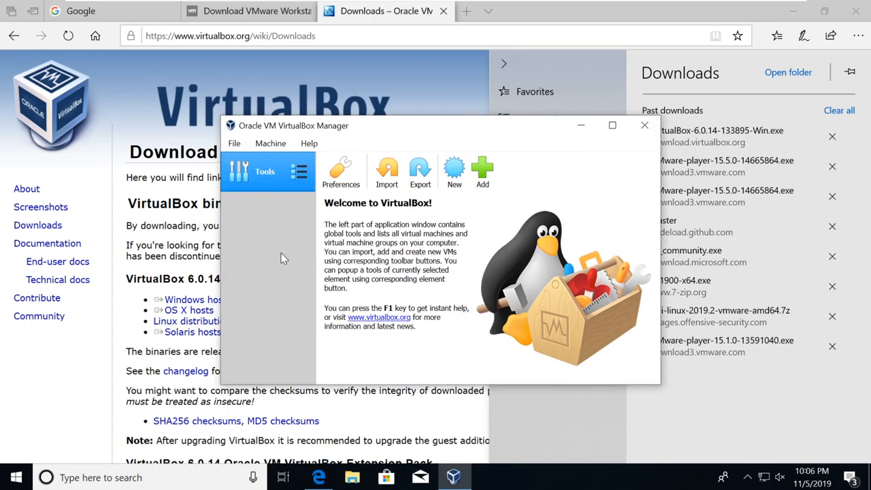
mouse_move(357, 261)
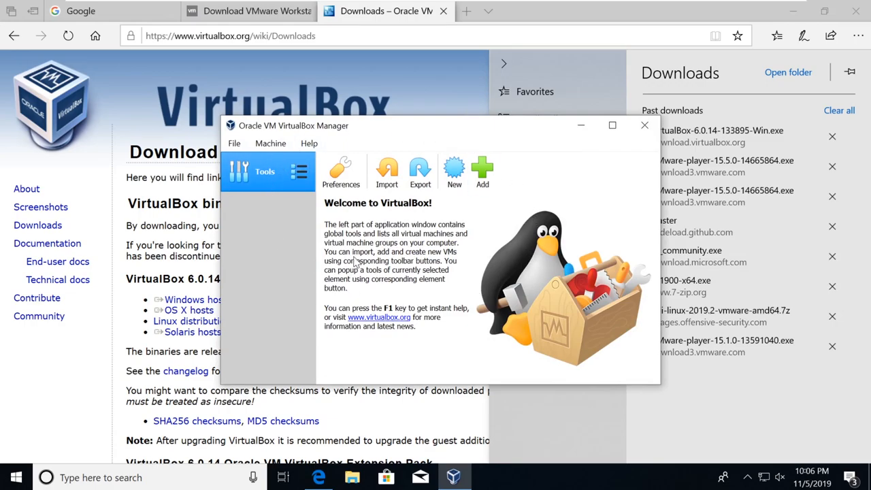
click(12, 477)
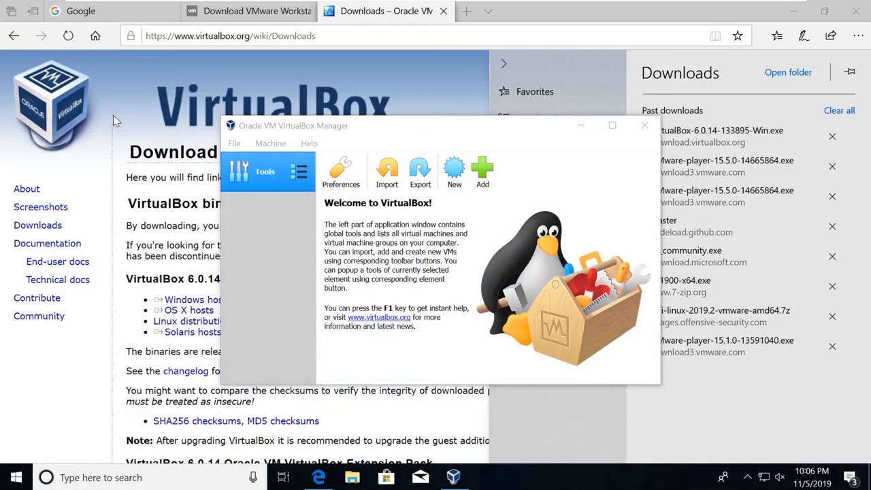
mouse_move(401, 145)
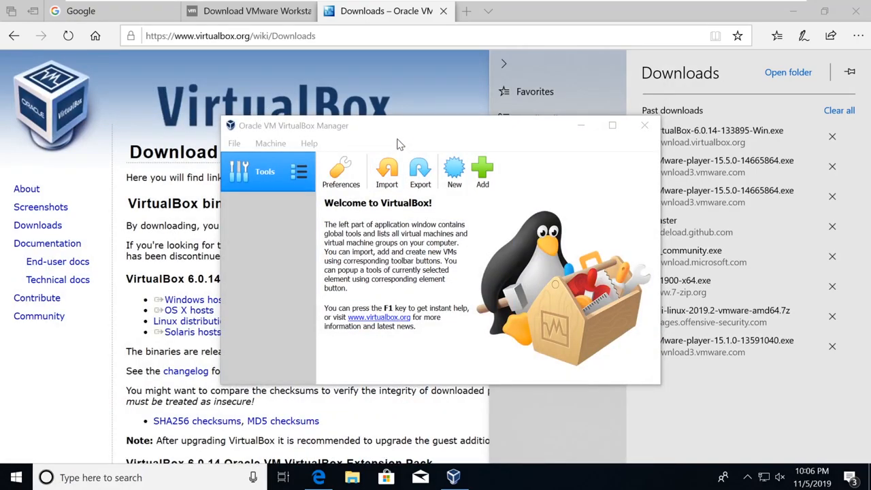
Bring VMware Workstation 15 Player's welcome screen forward from the taskbar
click(487, 477)
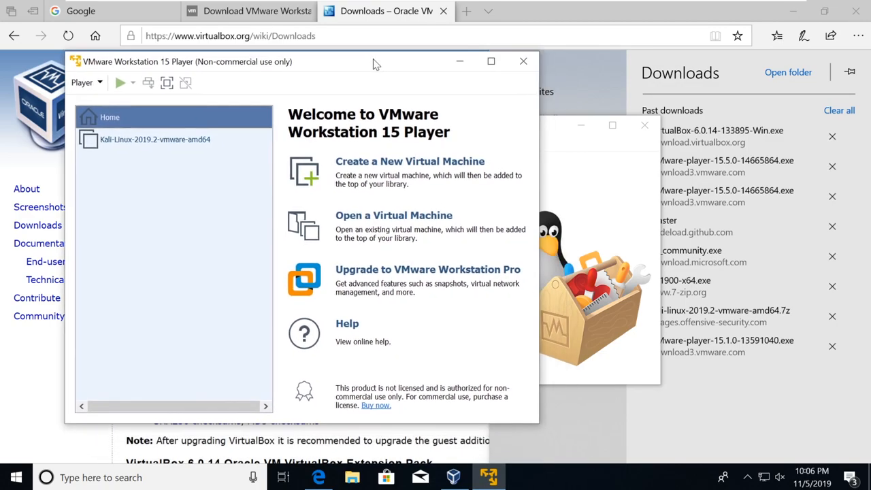
mouse_move(422, 90)
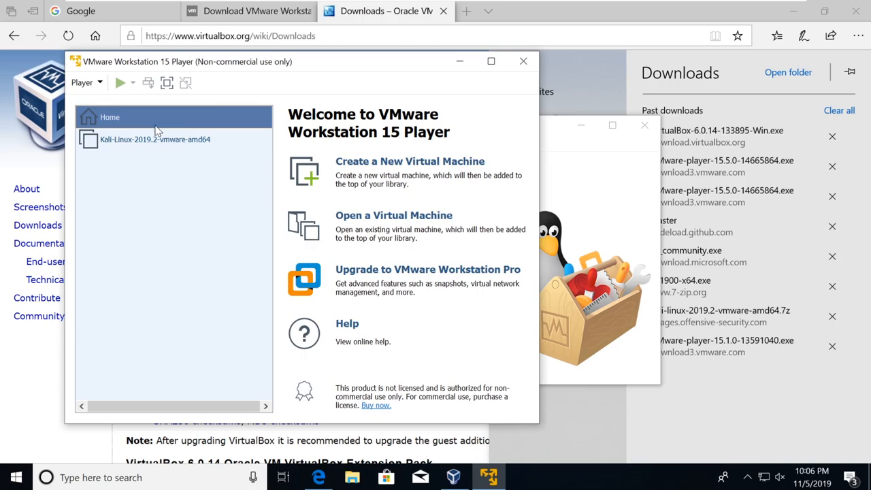
mouse_move(340, 179)
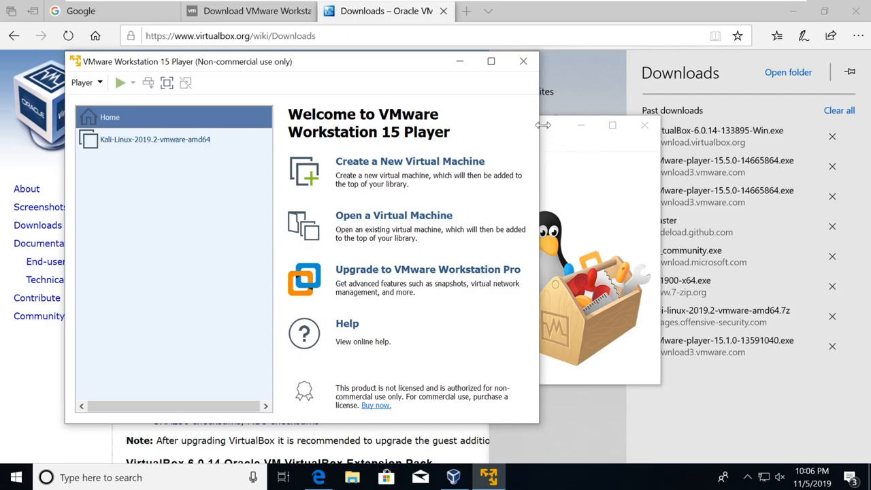
mouse_move(392, 67)
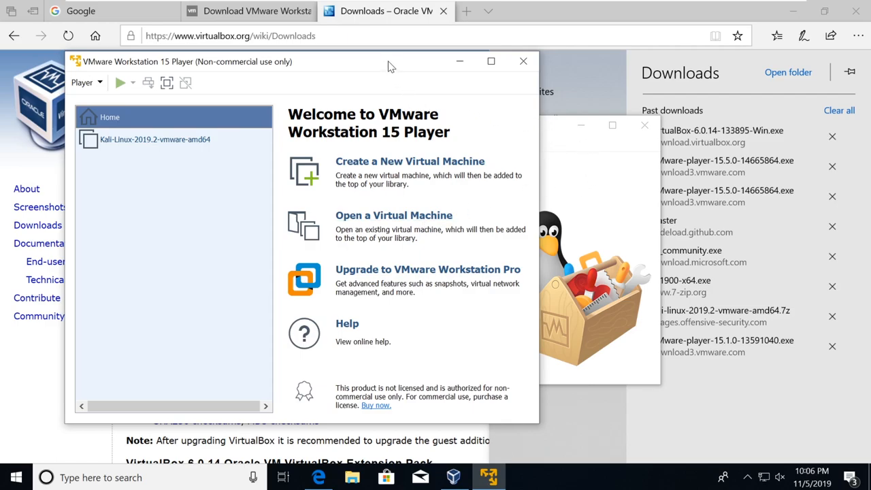
mouse_move(267, 98)
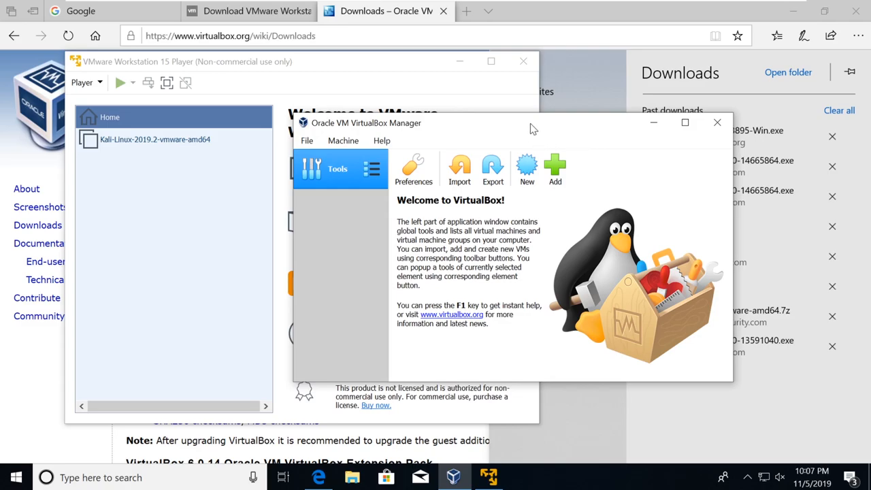
mouse_move(561, 3)
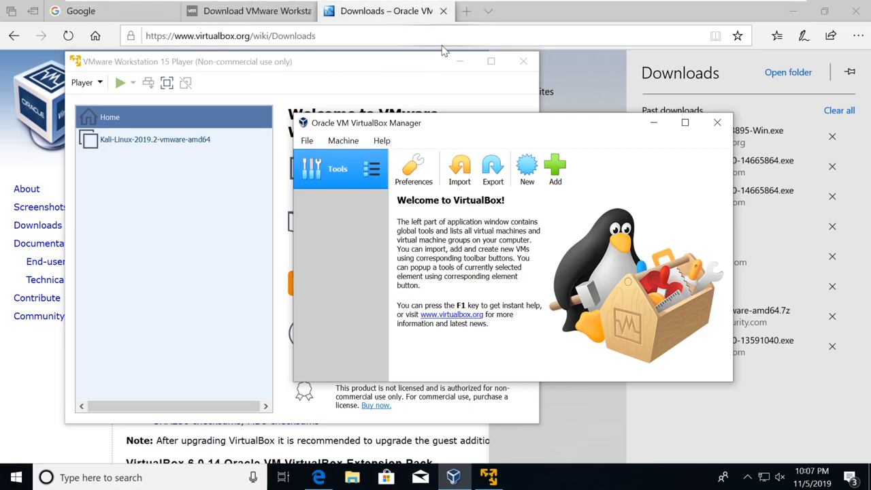
mouse_move(461, 76)
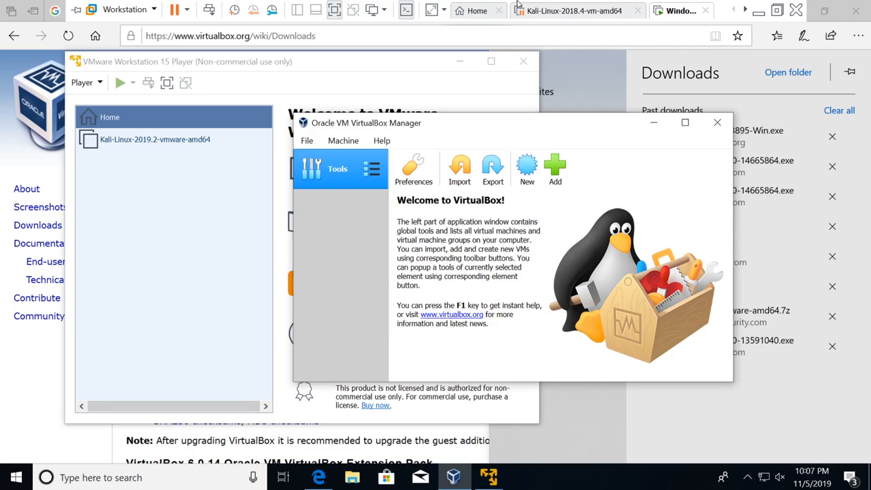
mouse_move(531, 10)
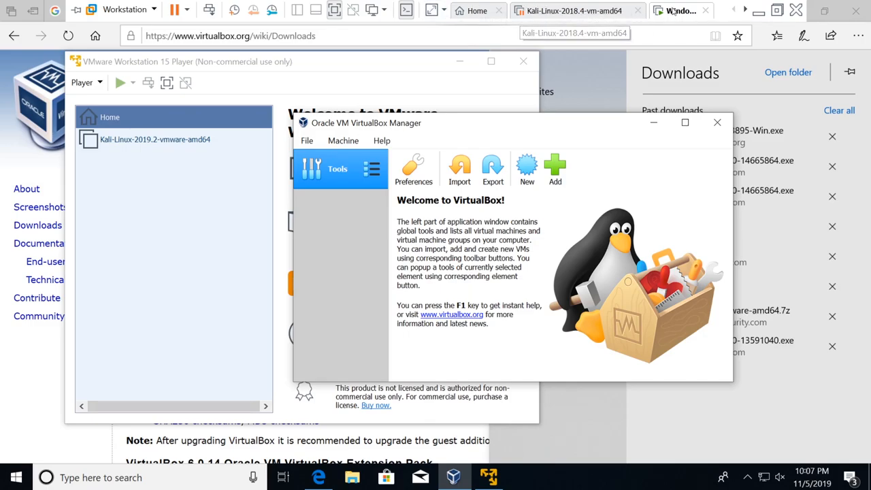
mouse_move(574, 11)
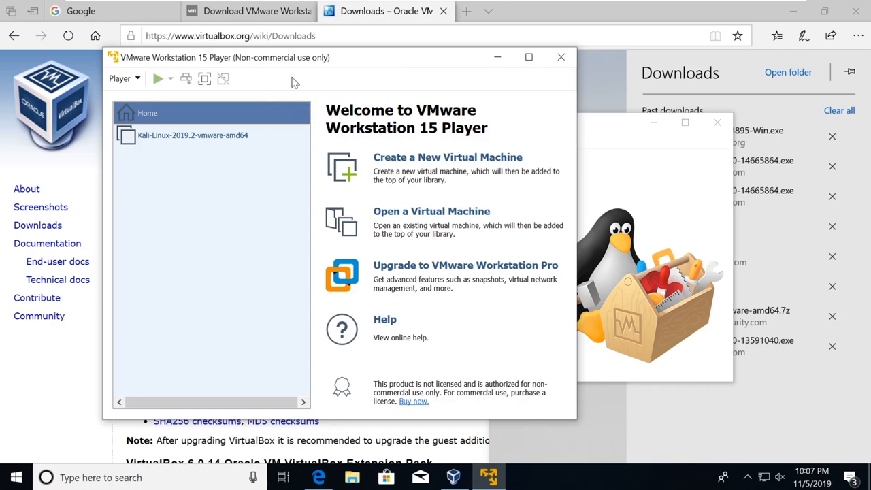
mouse_move(208, 148)
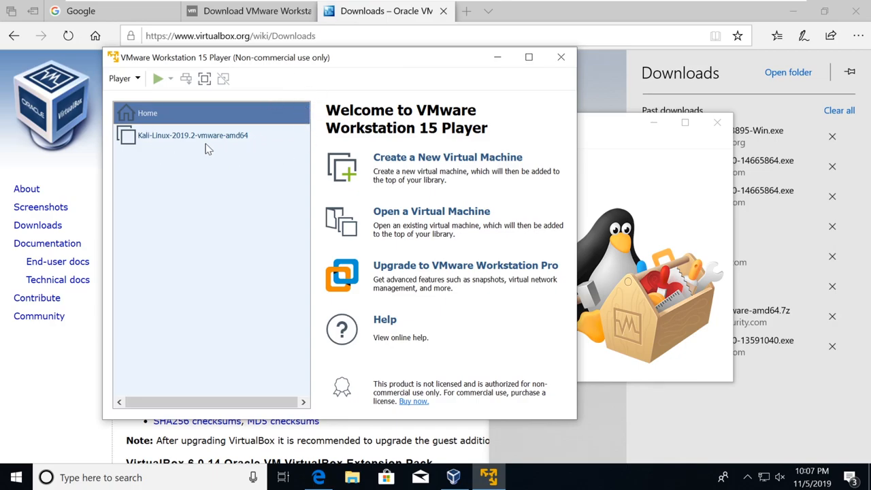
mouse_move(221, 68)
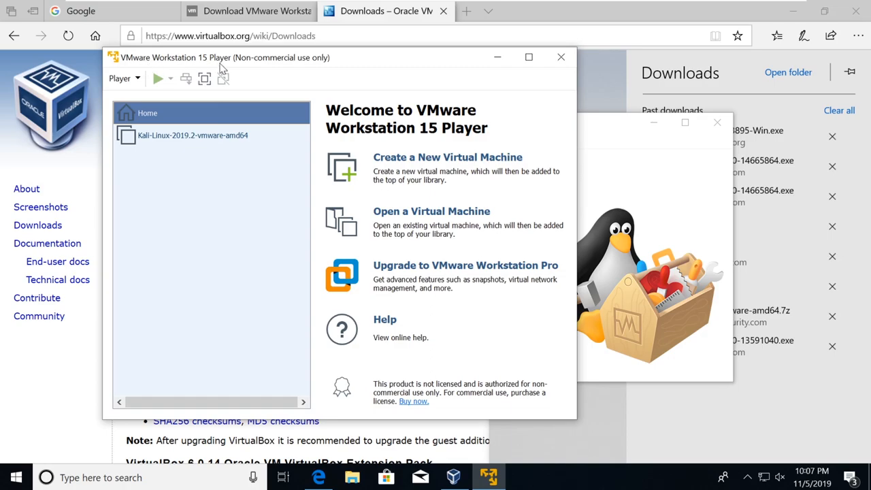
mouse_move(245, 93)
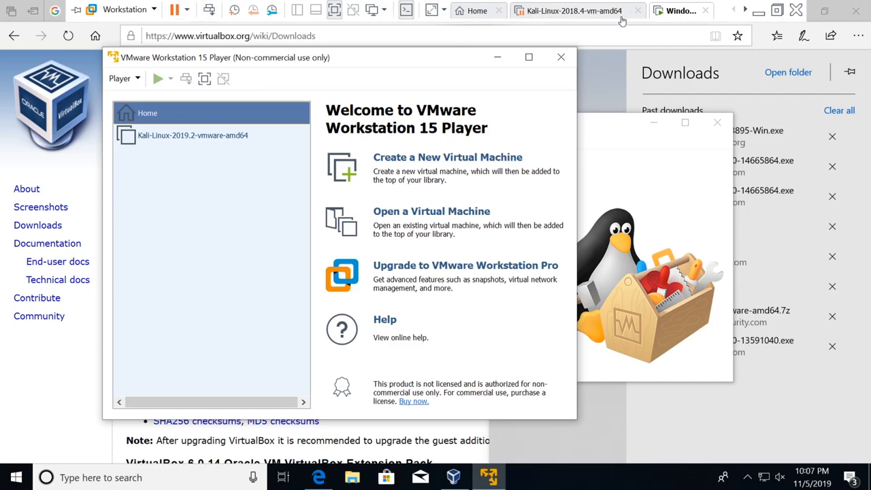
mouse_move(597, 15)
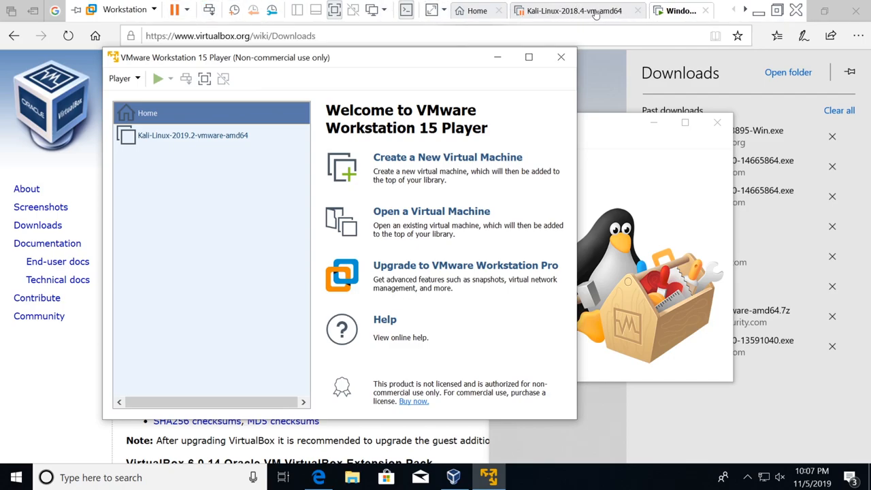
mouse_move(648, 16)
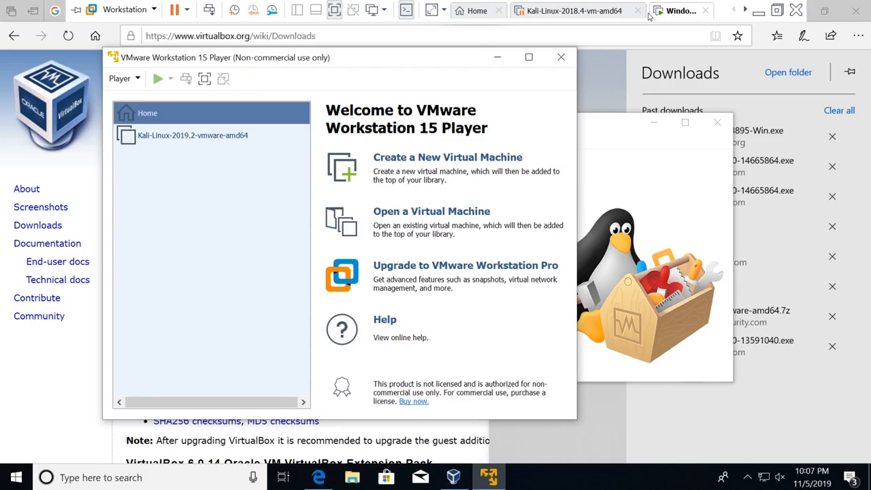